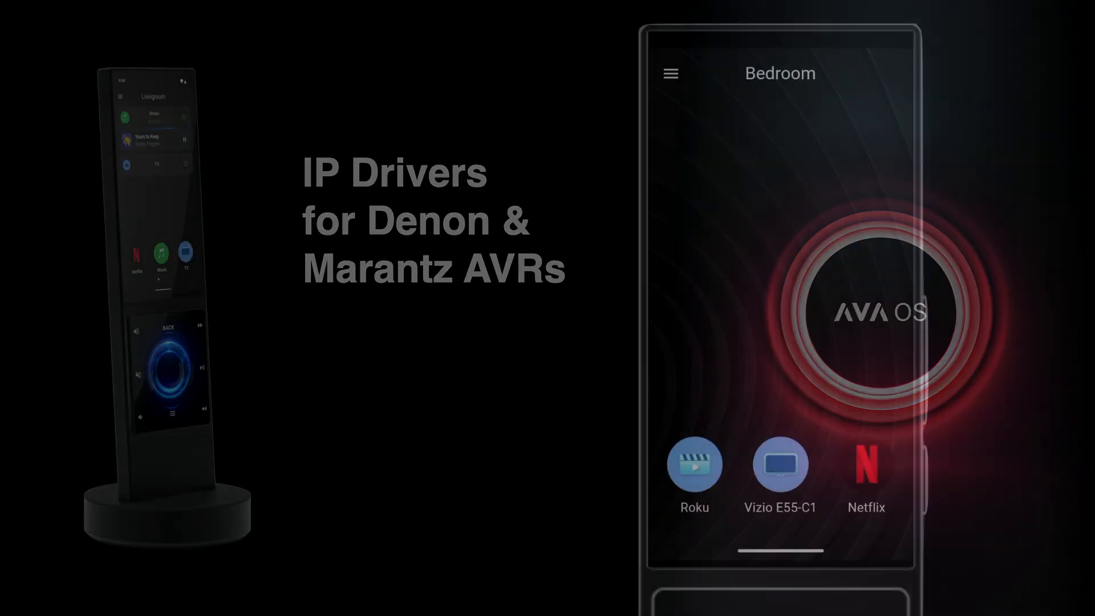
Open AVA OS Settings from the Bedroom home screen's hamburger menu
{"action": "left_click", "coordinate": [669, 74]}
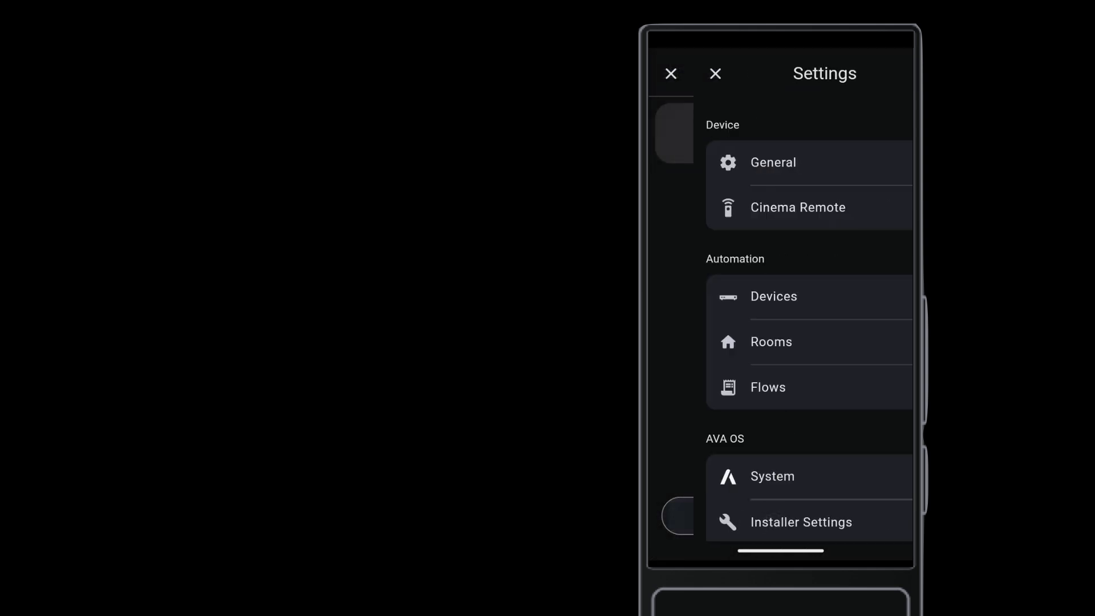
Start Add Device from the Devices list and search the catalogue for 'de'
{"action": "left_click", "coordinate": [773, 296]}
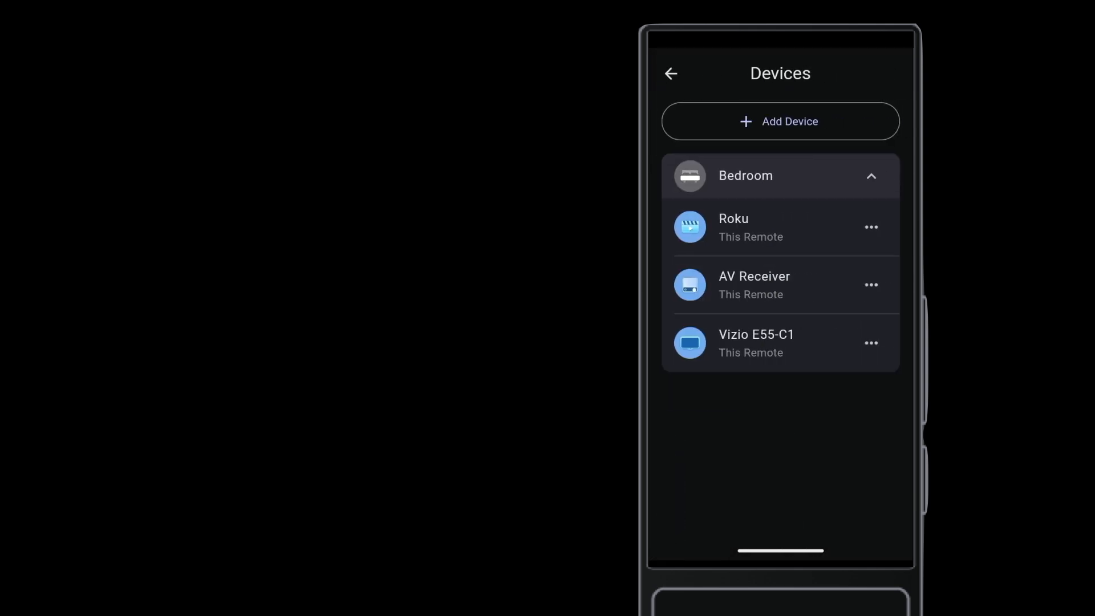
{"action": "left_click", "coordinate": [779, 121]}
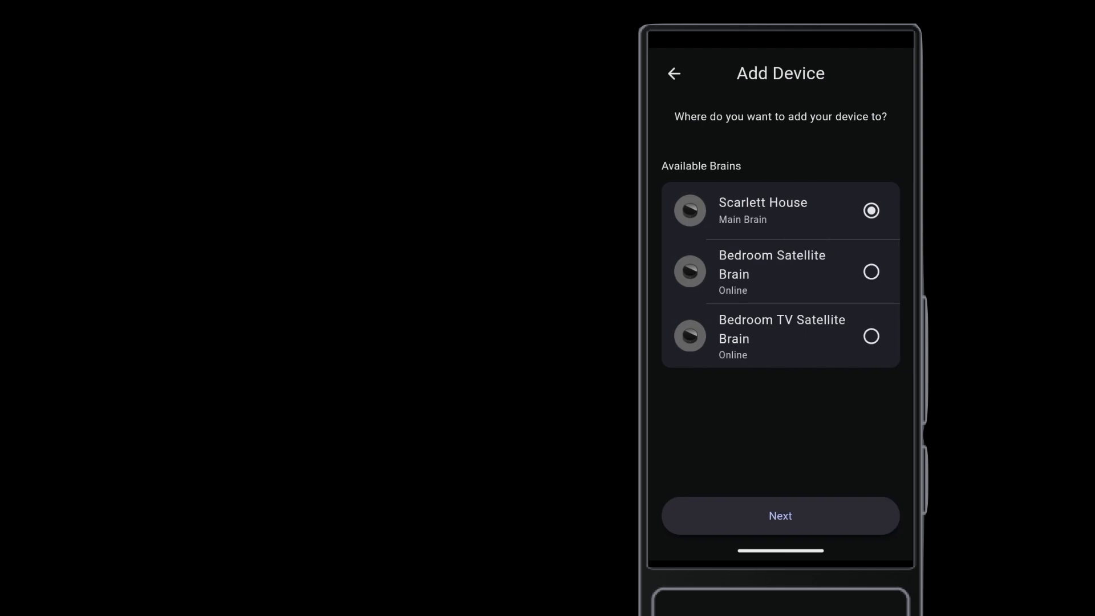
{"action": "type", "text": "de"}
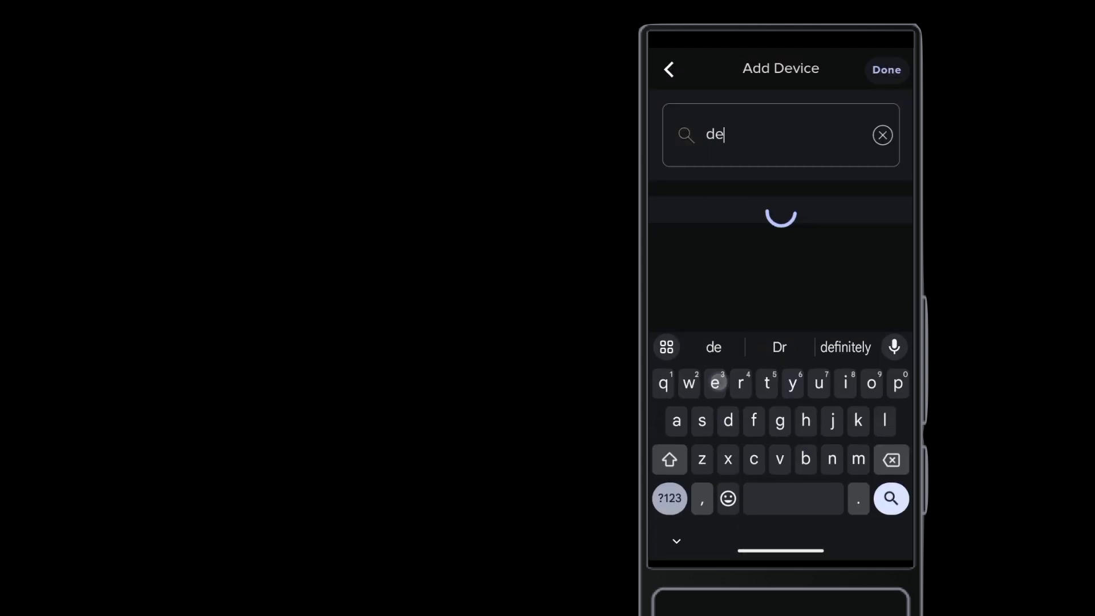
Add the Denon AVR-X3300W via the Denon AVR IP Driver to Great Room
{"action": "type", "text": "denon ip"}
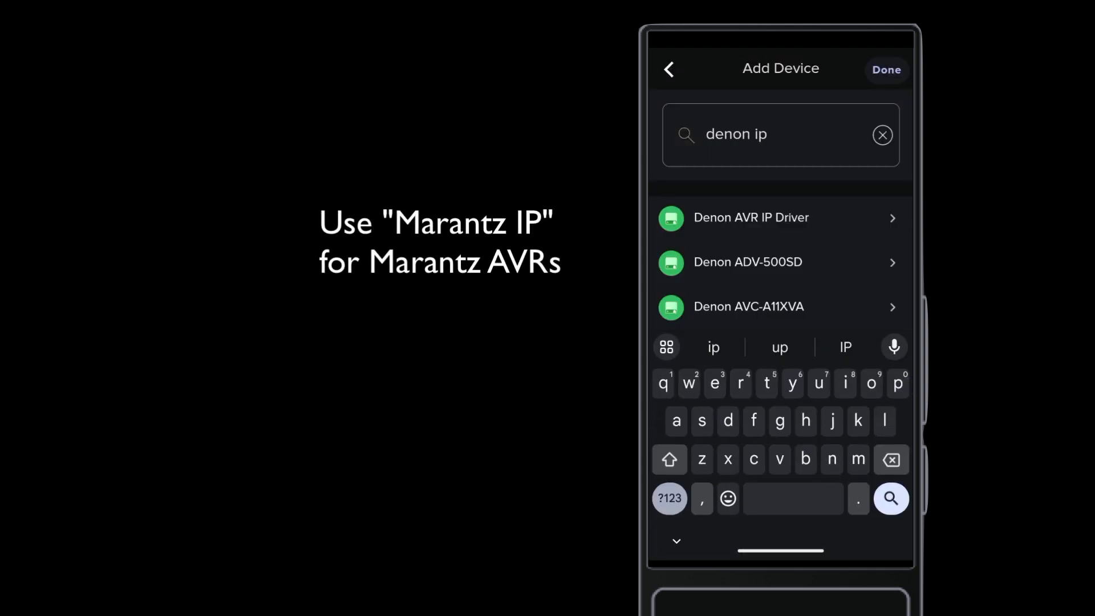
{"action": "left_click", "coordinate": [751, 217]}
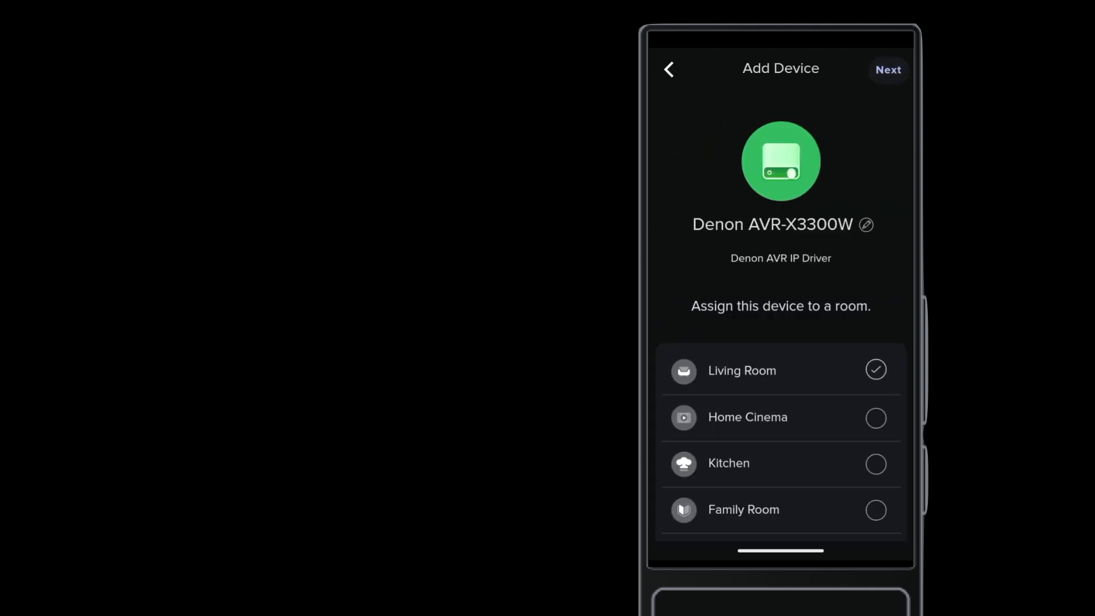
{"action": "scroll", "scroll_direction": "down", "scroll_amount": 3}
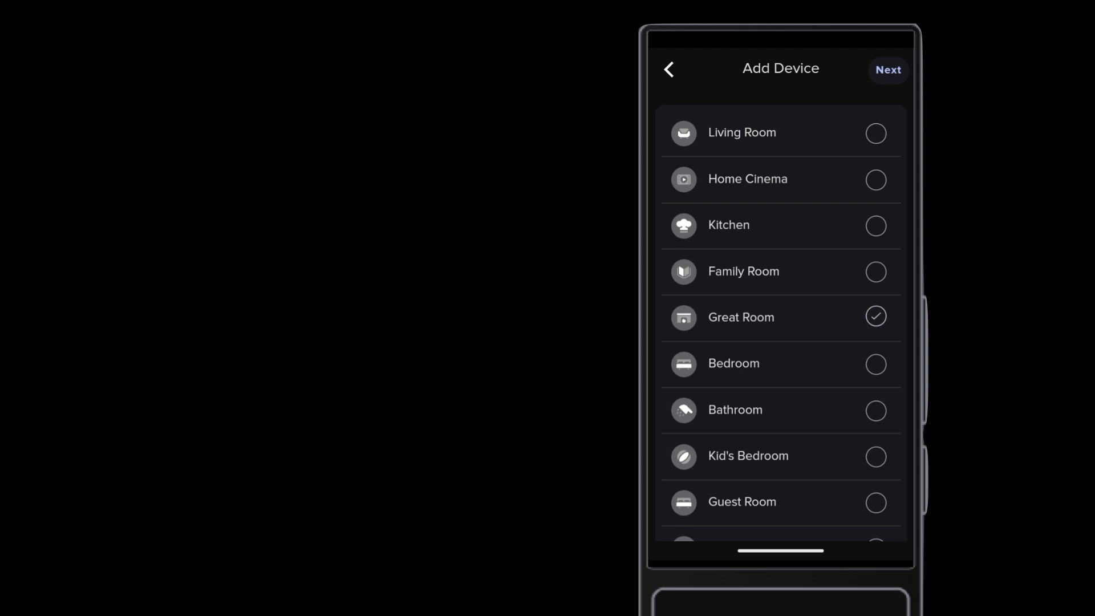
{"action": "left_click", "coordinate": [887, 69]}
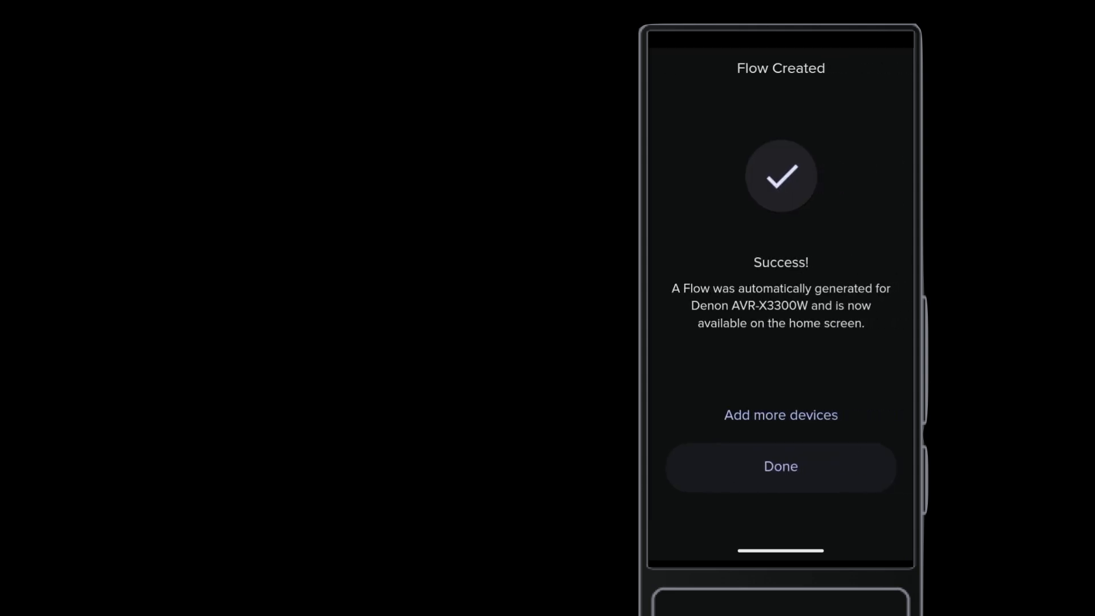